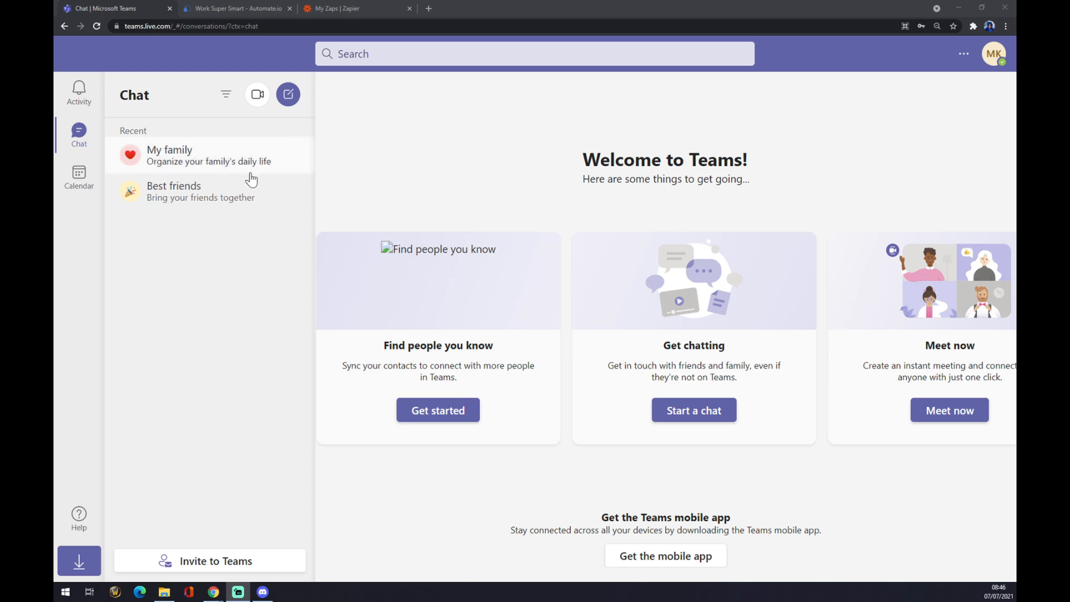
{"action": "mouse_move", "coordinate": [221, 270]}
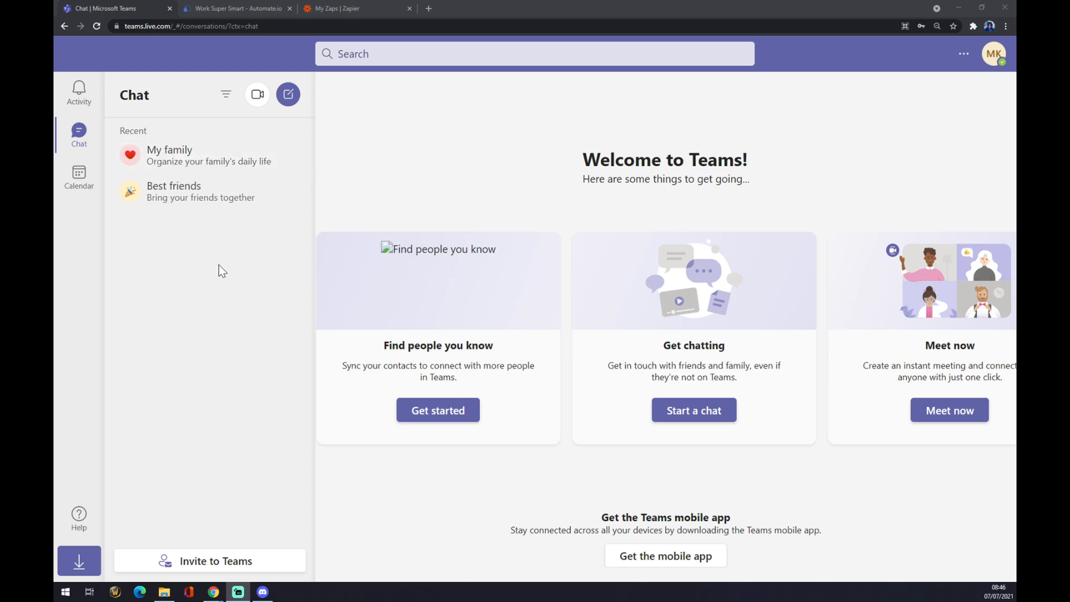
{"action": "mouse_move", "coordinate": [188, 286]}
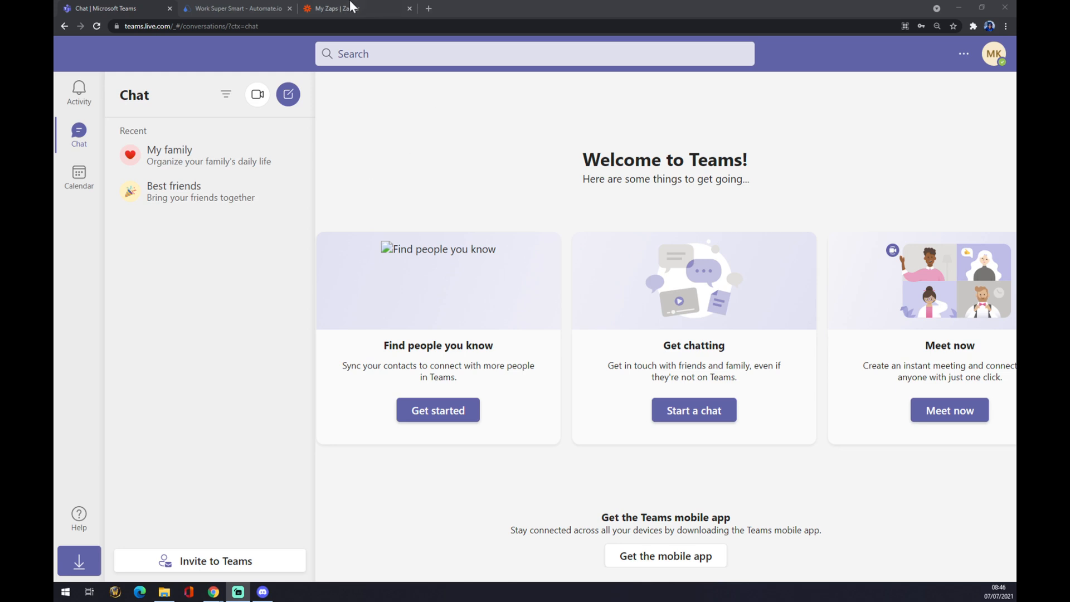
Switch from Microsoft Teams to the 'Work Super Smart - Automate.io' browser tab.
{"action": "left_click", "coordinate": [237, 8]}
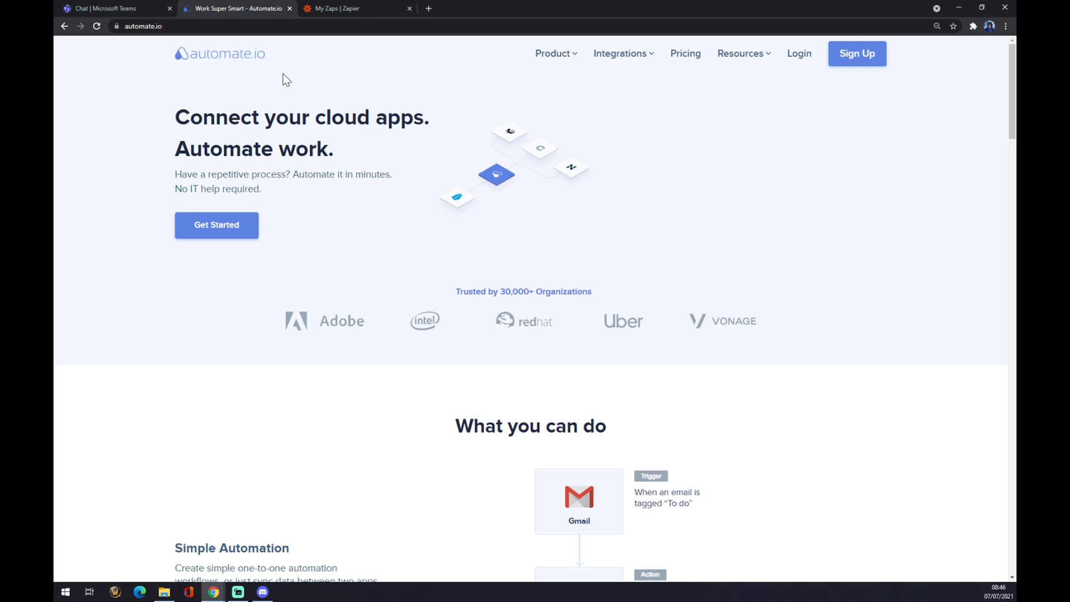
Search all Automate.io app integrations for 'teams' and open Microsoft Teams.
{"action": "left_click", "coordinate": [620, 53]}
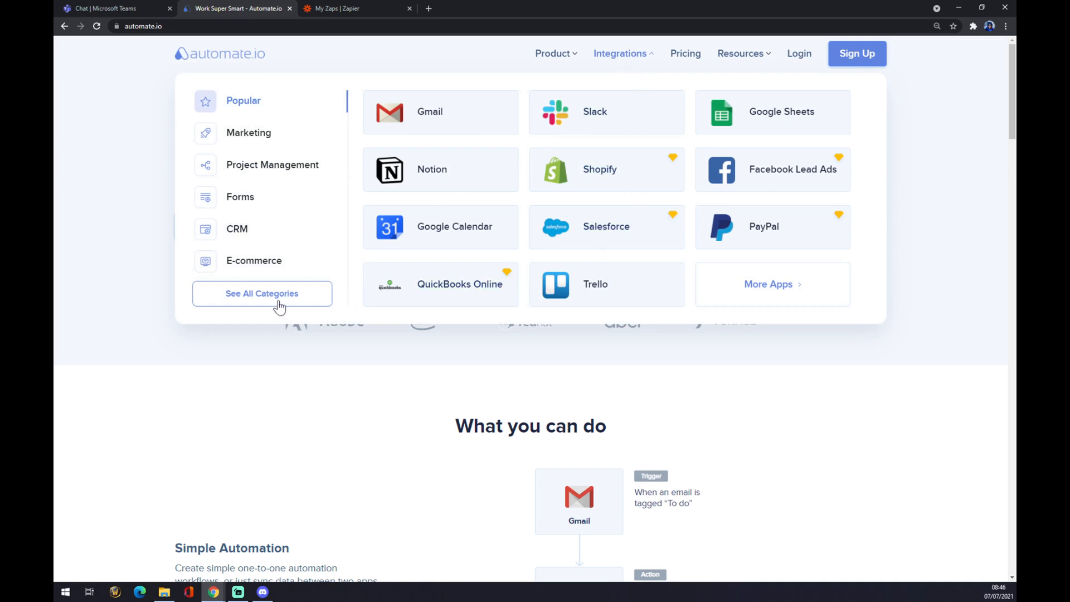
{"action": "left_click", "coordinate": [261, 294]}
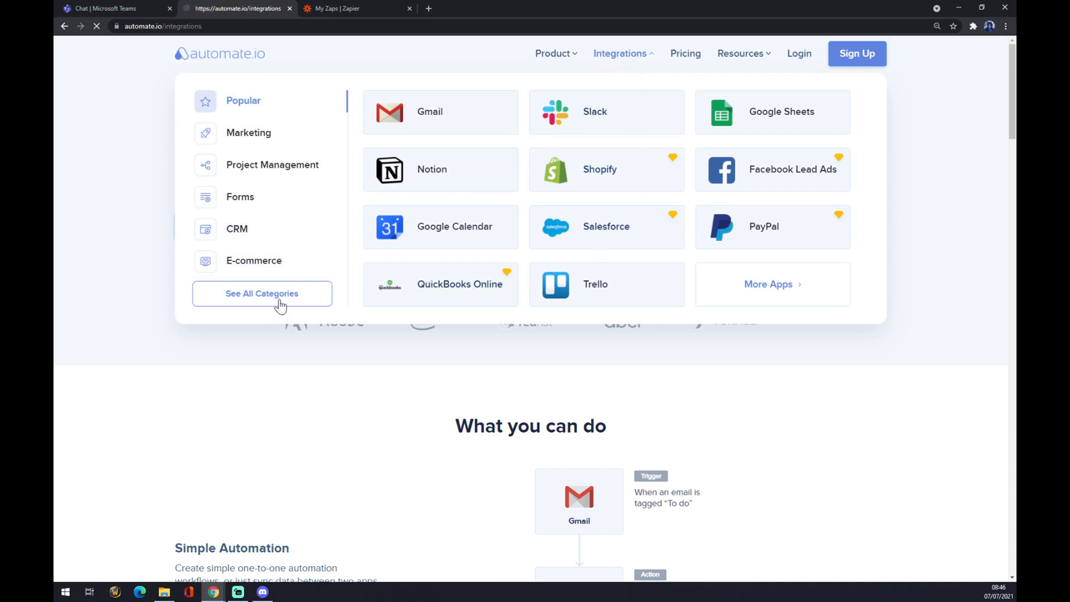
{"action": "left_click", "coordinate": [262, 292]}
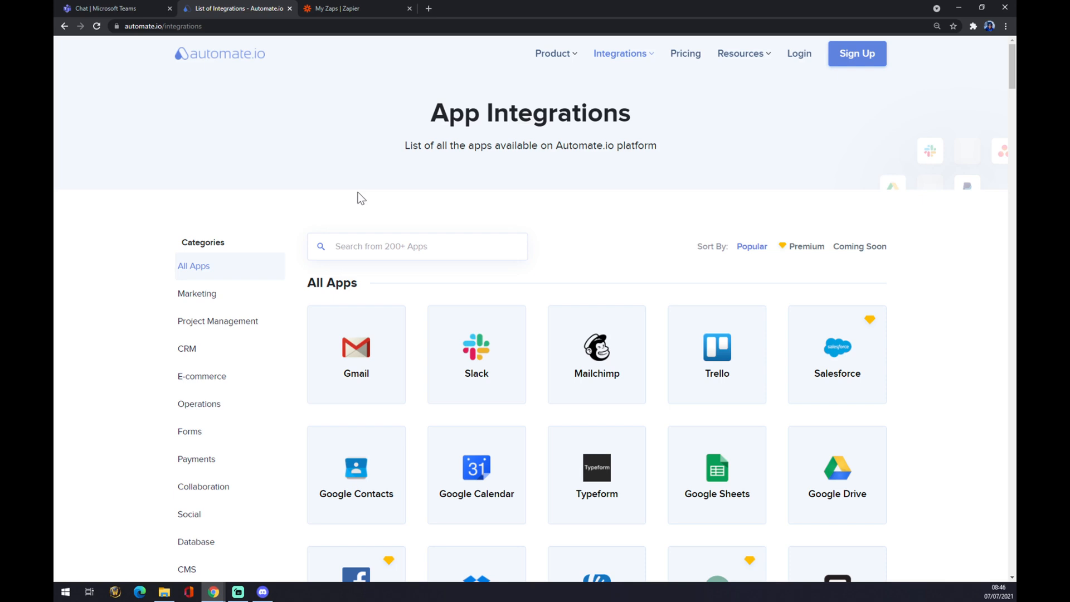
{"action": "mouse_move", "coordinate": [392, 135]}
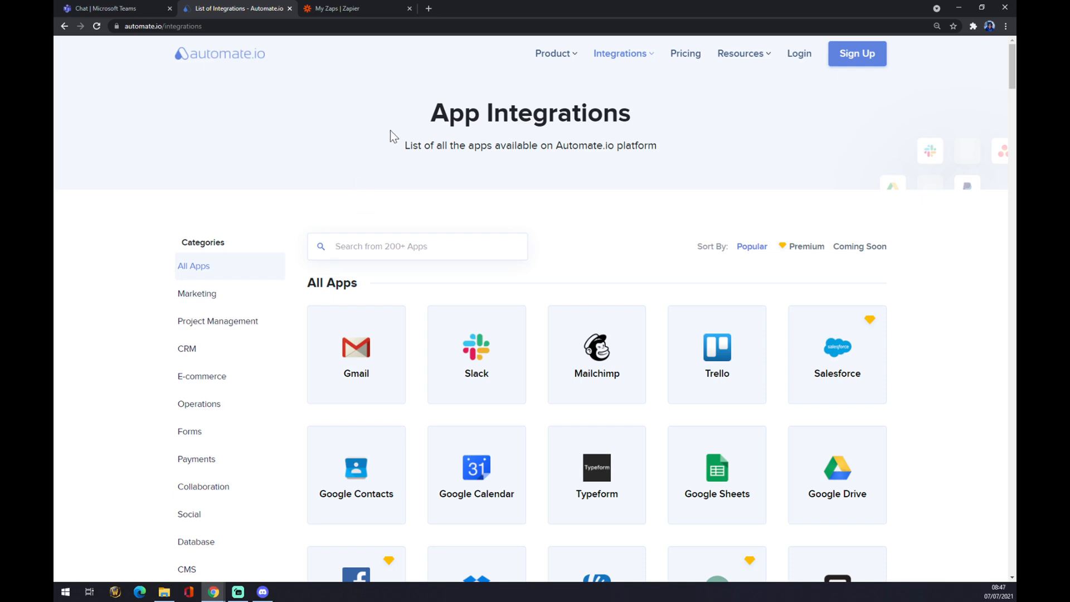
{"action": "type", "text": "teams"}
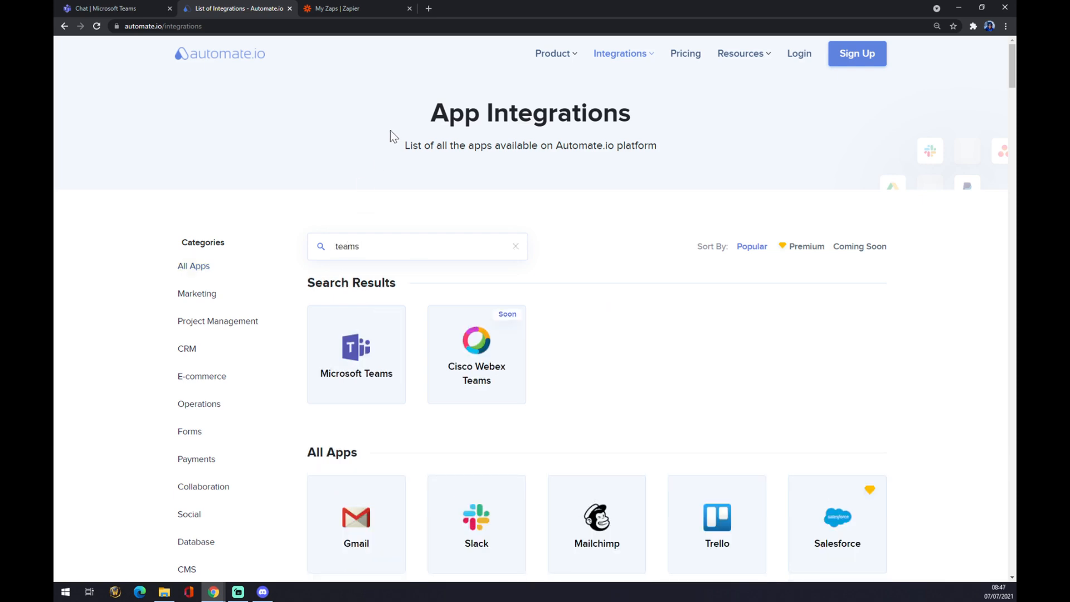
{"action": "left_click", "coordinate": [356, 352]}
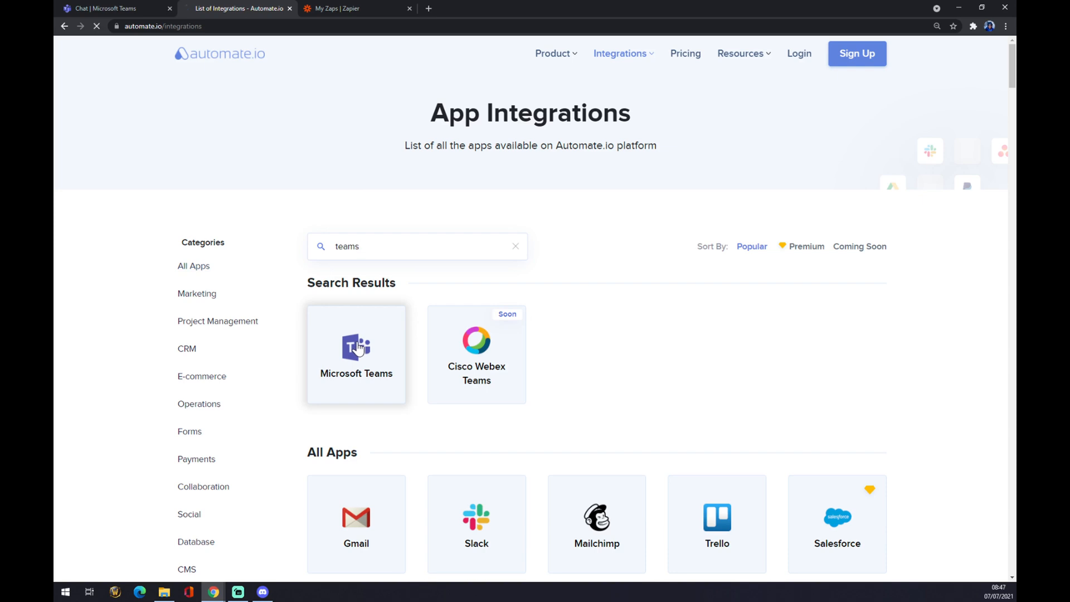
Search Teams integrations for 'service' and open the Teams–ServiceNow page.
{"action": "left_click", "coordinate": [355, 354]}
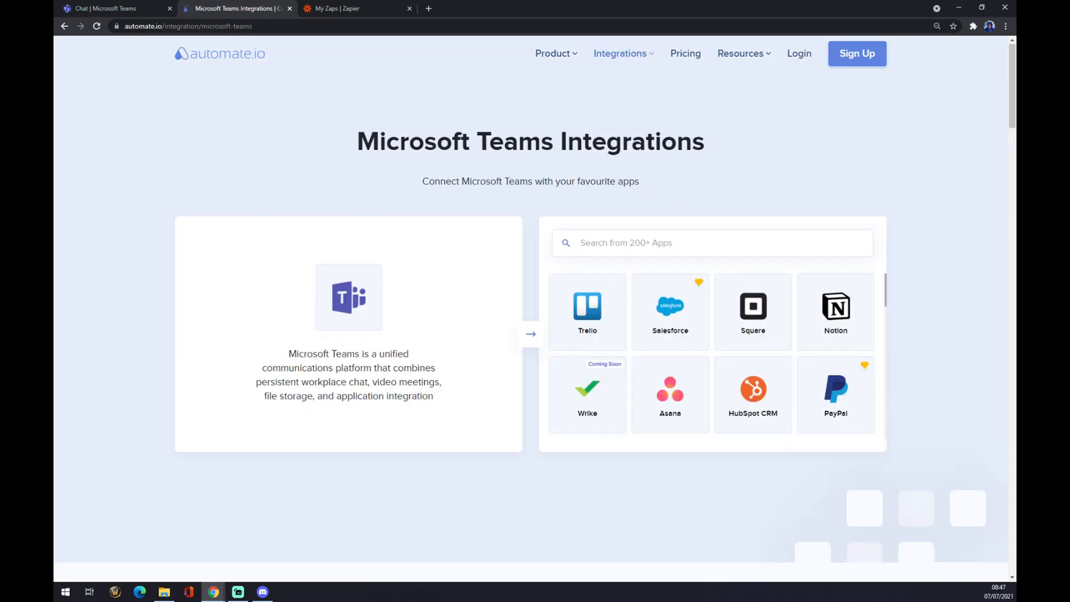
{"action": "type", "text": "service"}
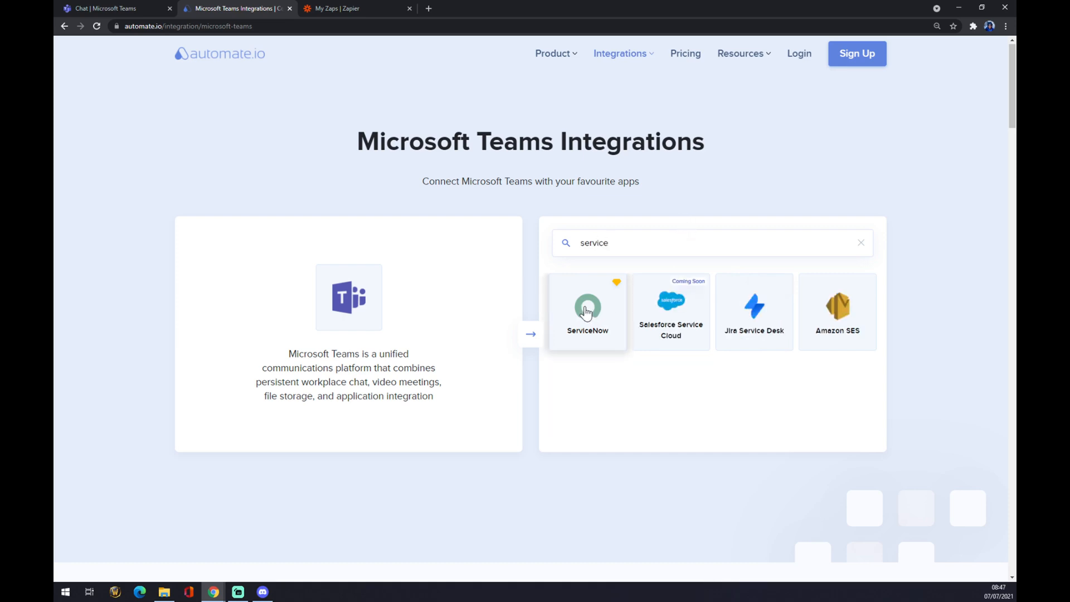
{"action": "left_click", "coordinate": [587, 311]}
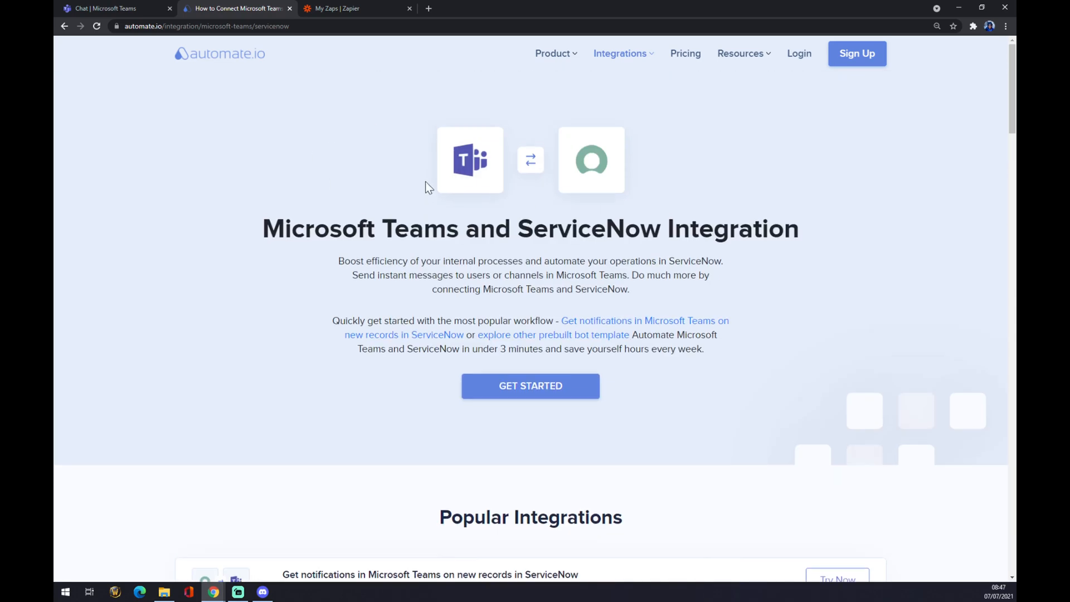
{"action": "mouse_move", "coordinate": [324, 206]}
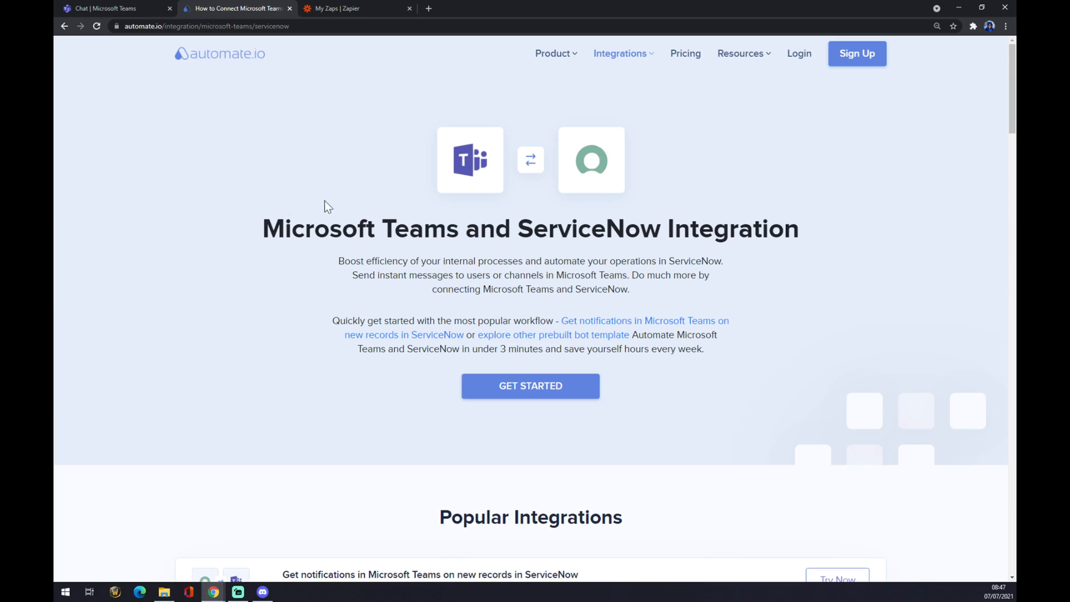
Pair New Channel Message with Add a Record, then switch to the 'My Zaps | Zapier' tab.
{"action": "scroll", "scroll_direction": "down", "scroll_amount": 3}
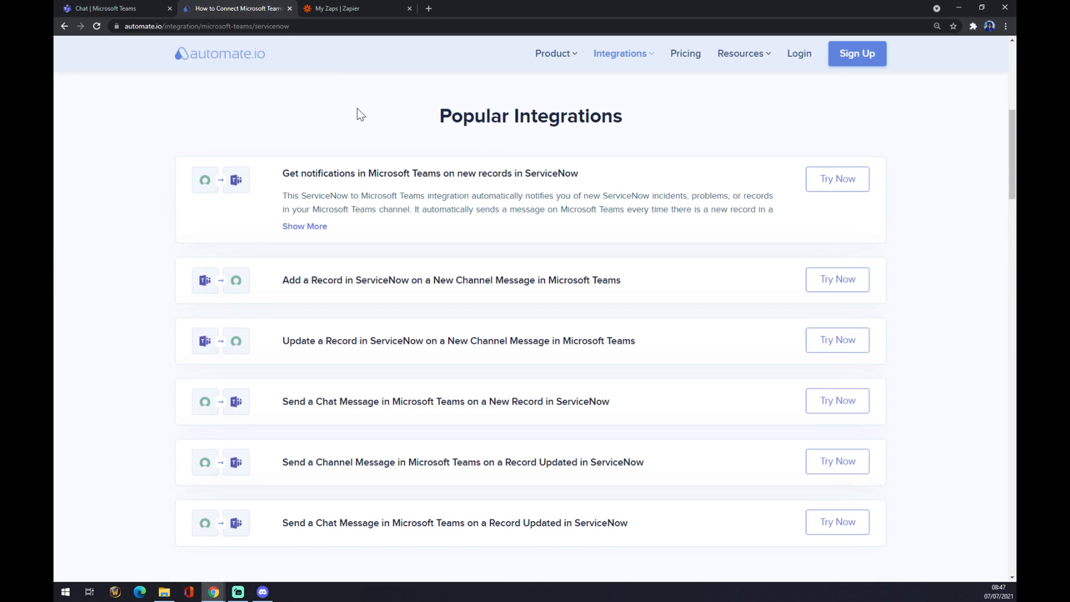
{"action": "scroll", "scroll_direction": "down", "scroll_amount": 3}
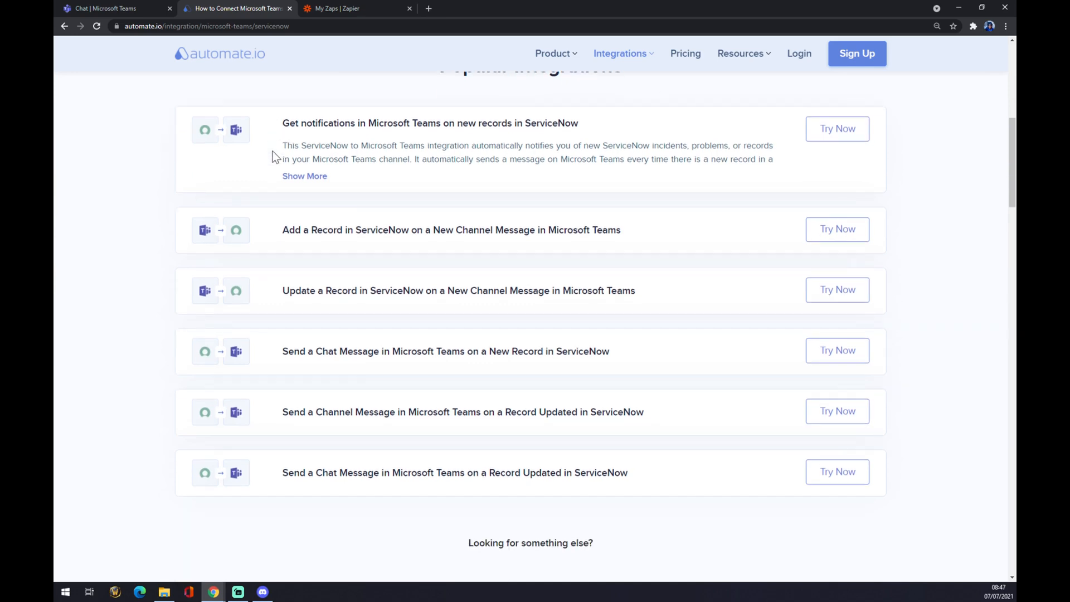
{"action": "scroll", "scroll_direction": "down", "scroll_amount": 3}
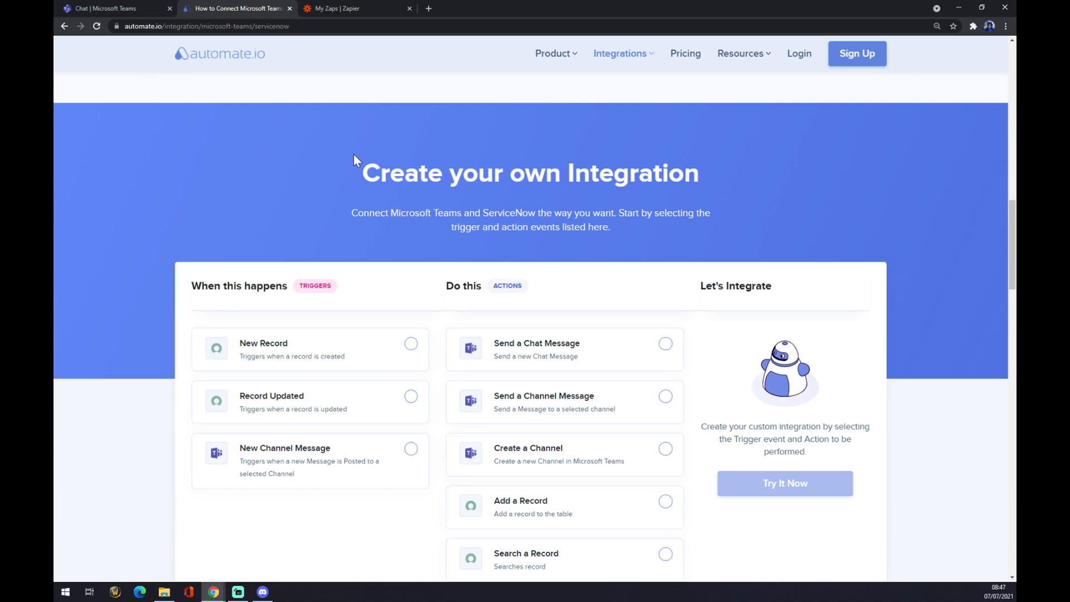
{"action": "scroll", "scroll_direction": "down", "scroll_amount": 3}
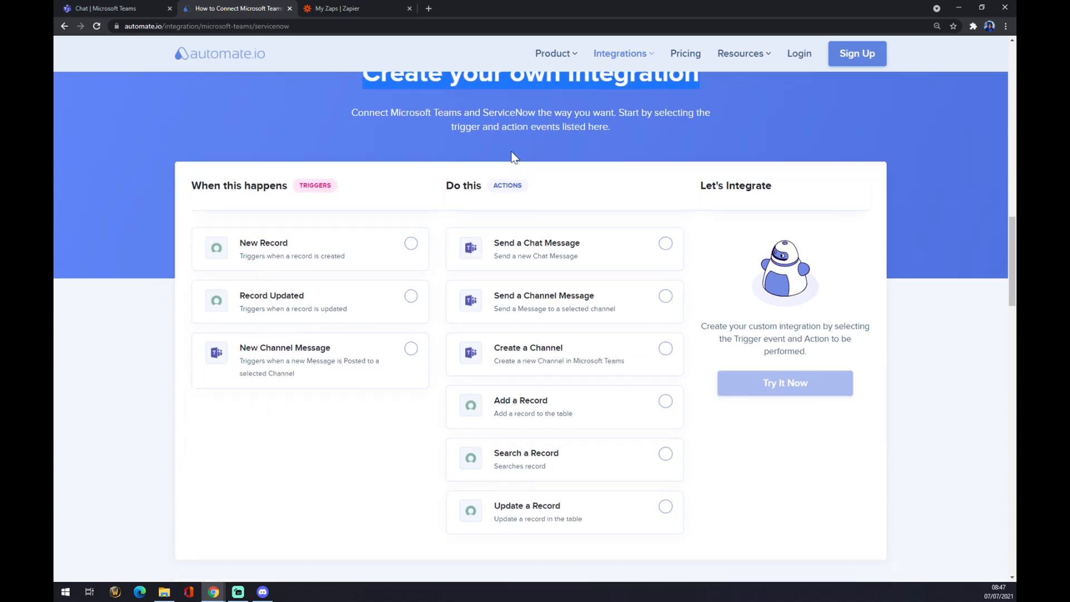
{"action": "mouse_move", "coordinate": [450, 149]}
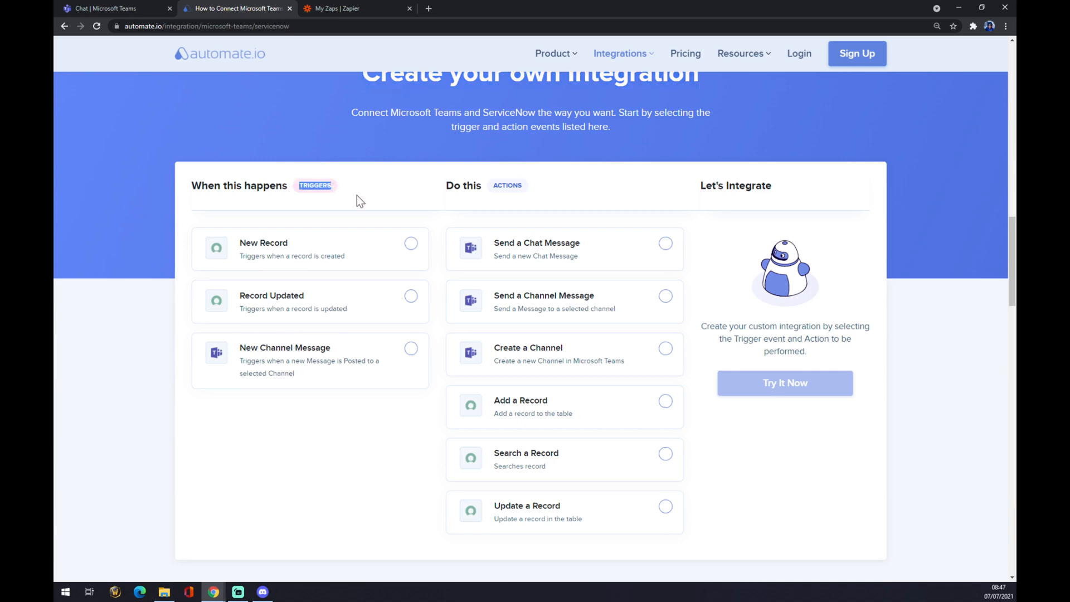
{"action": "left_click", "coordinate": [411, 348]}
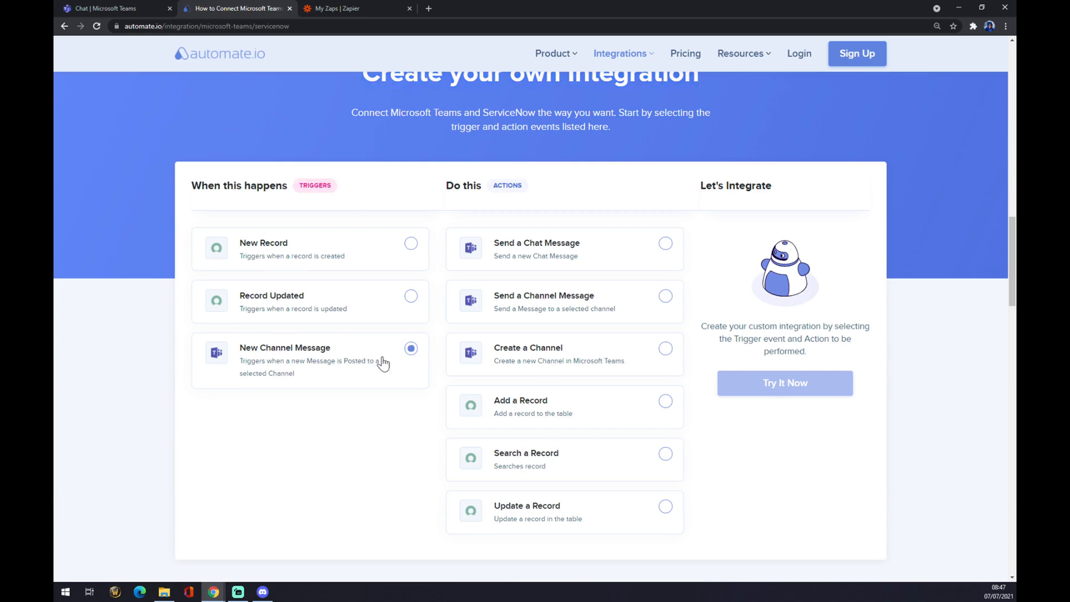
{"action": "mouse_move", "coordinate": [564, 209]}
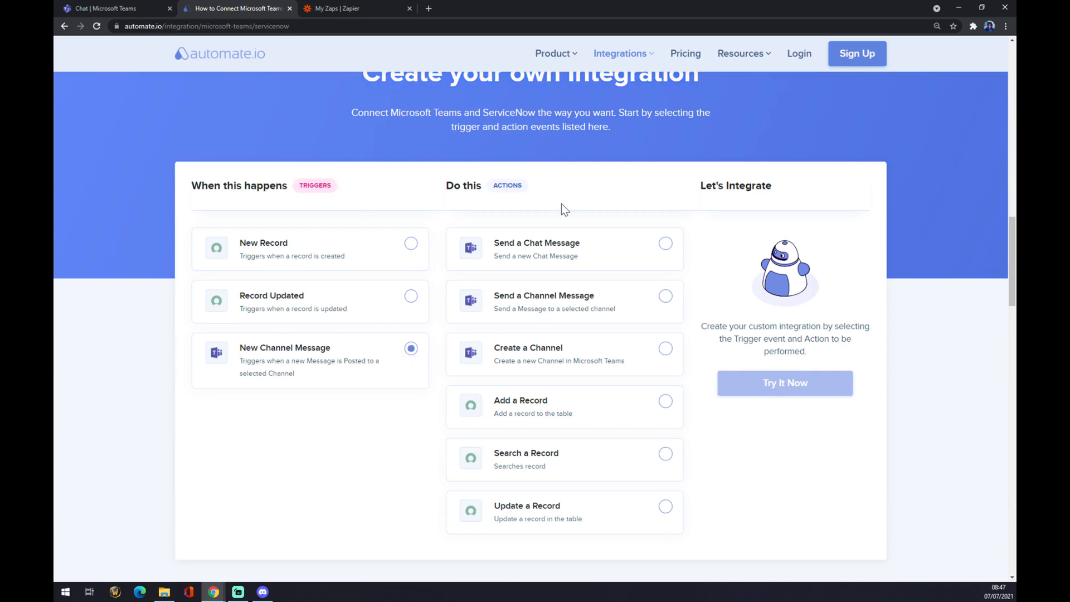
{"action": "scroll", "scroll_direction": "down", "scroll_amount": 3}
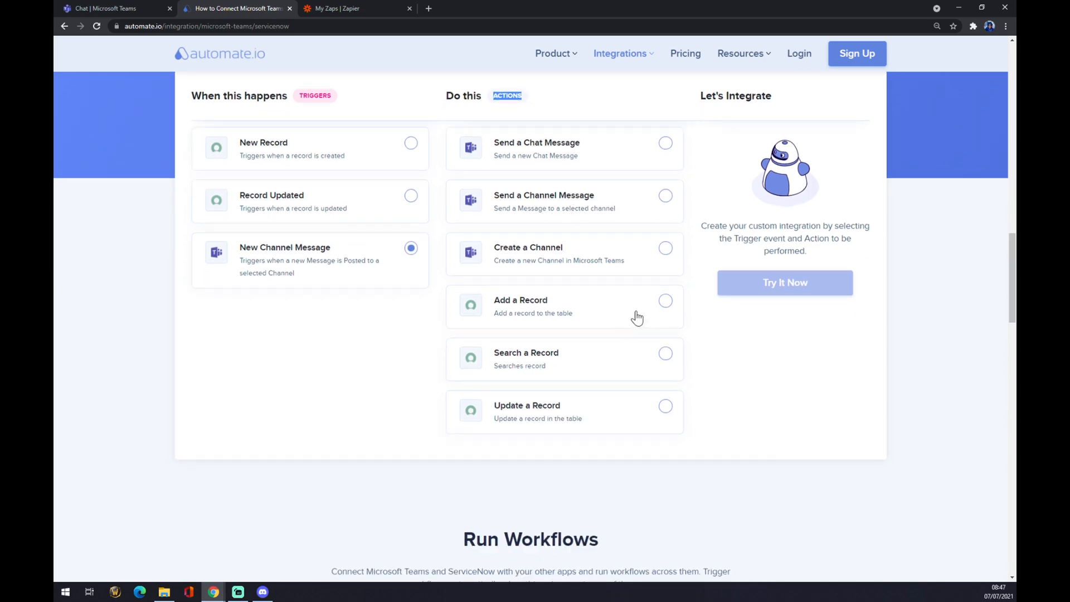
{"action": "left_click", "coordinate": [665, 301]}
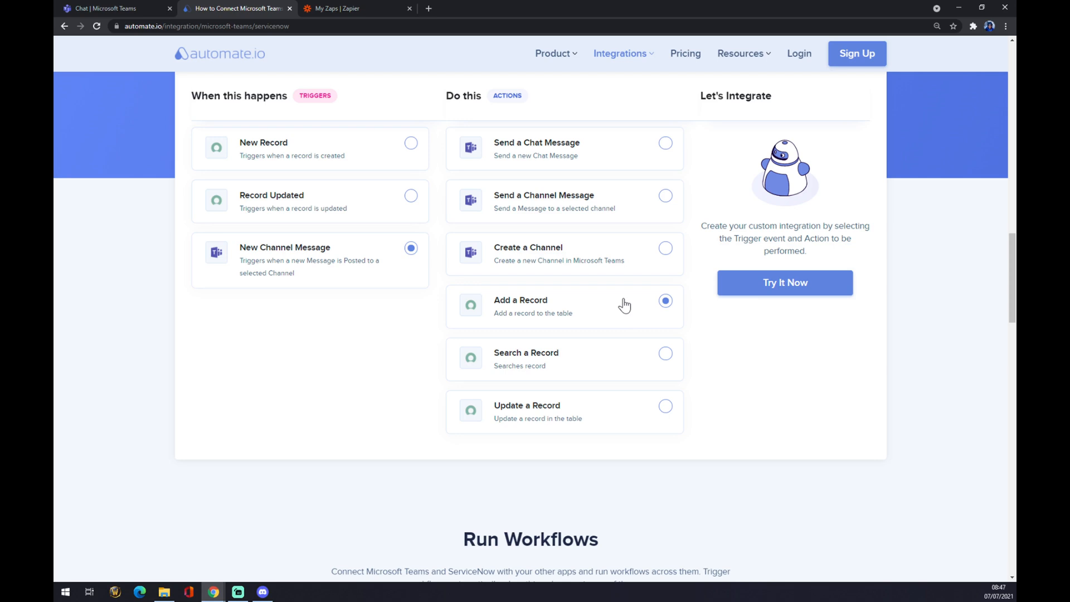
{"action": "mouse_move", "coordinate": [593, 445]}
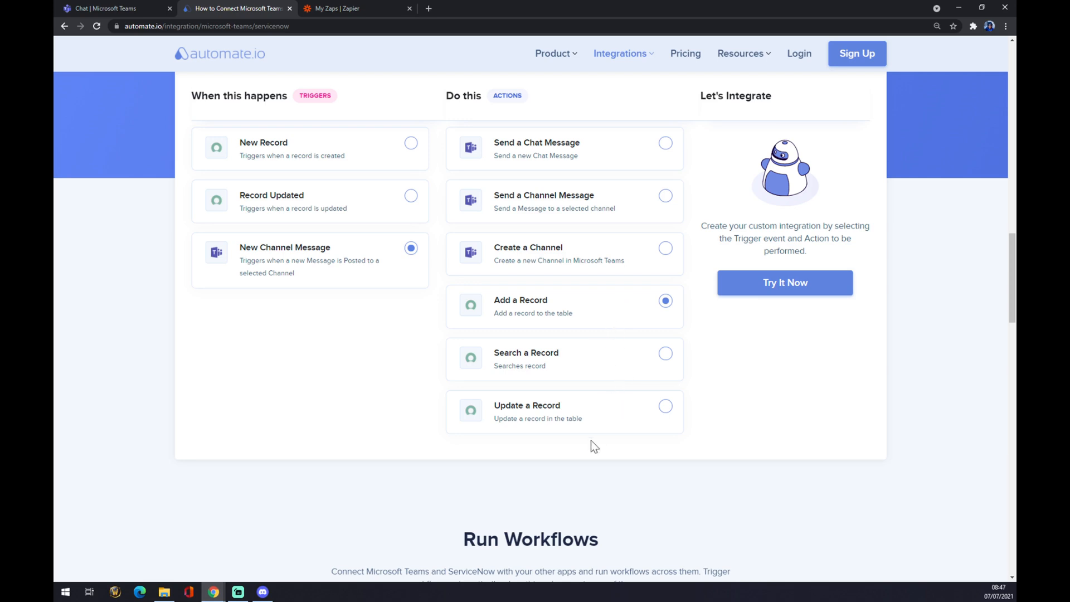
{"action": "mouse_move", "coordinate": [528, 359]}
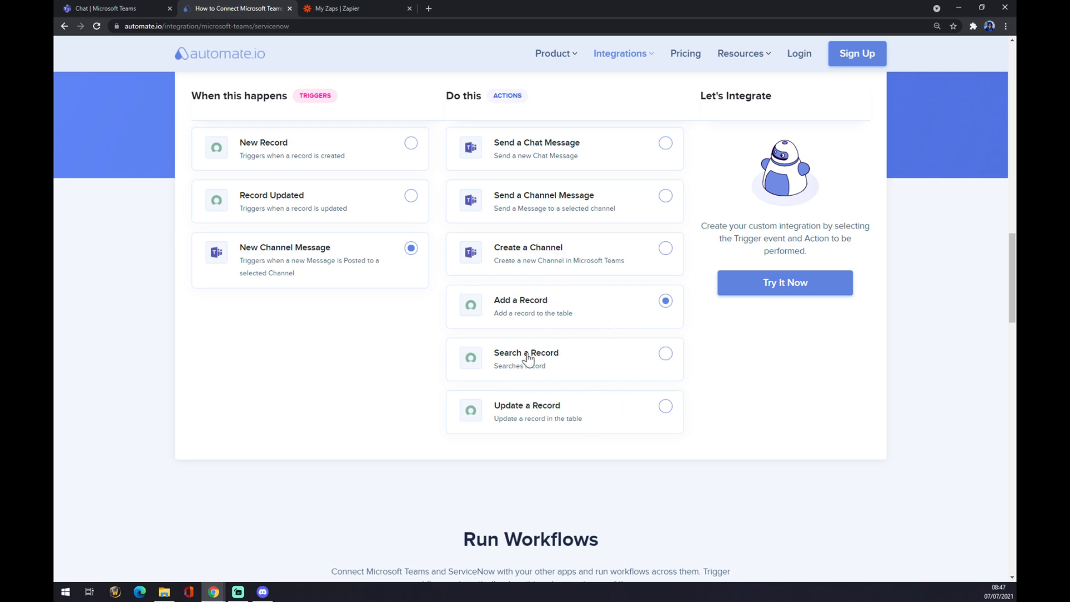
{"action": "mouse_move", "coordinate": [819, 341]}
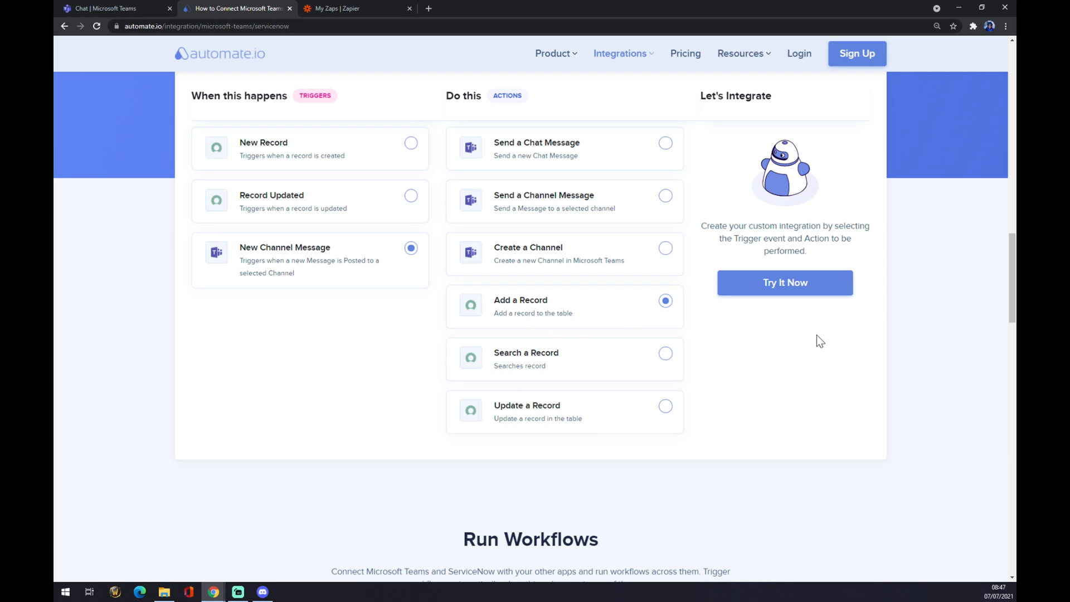
{"action": "mouse_move", "coordinate": [734, 279]}
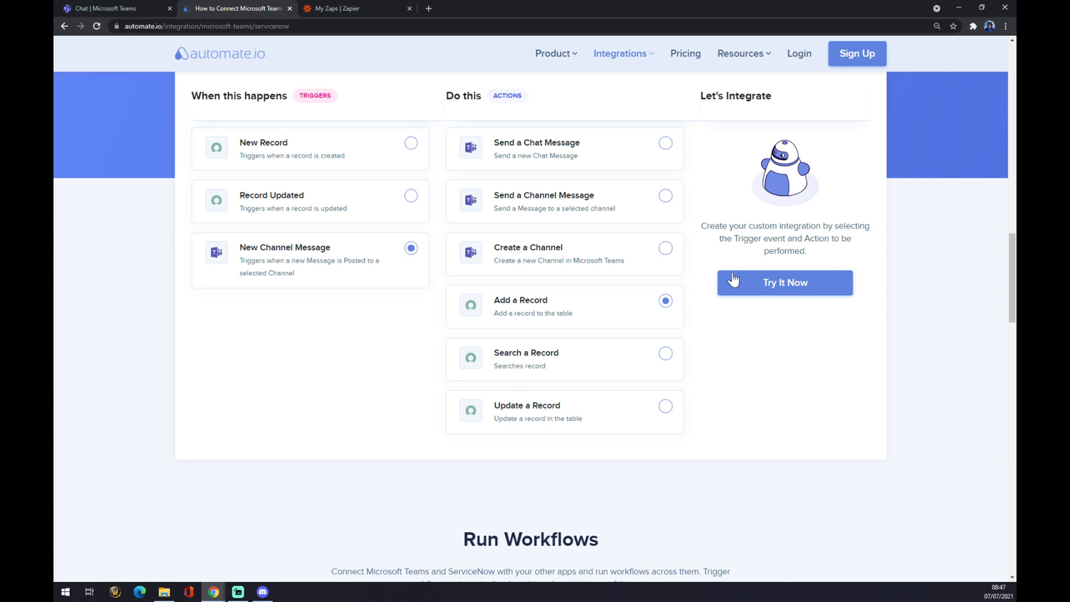
{"action": "mouse_move", "coordinate": [785, 371]}
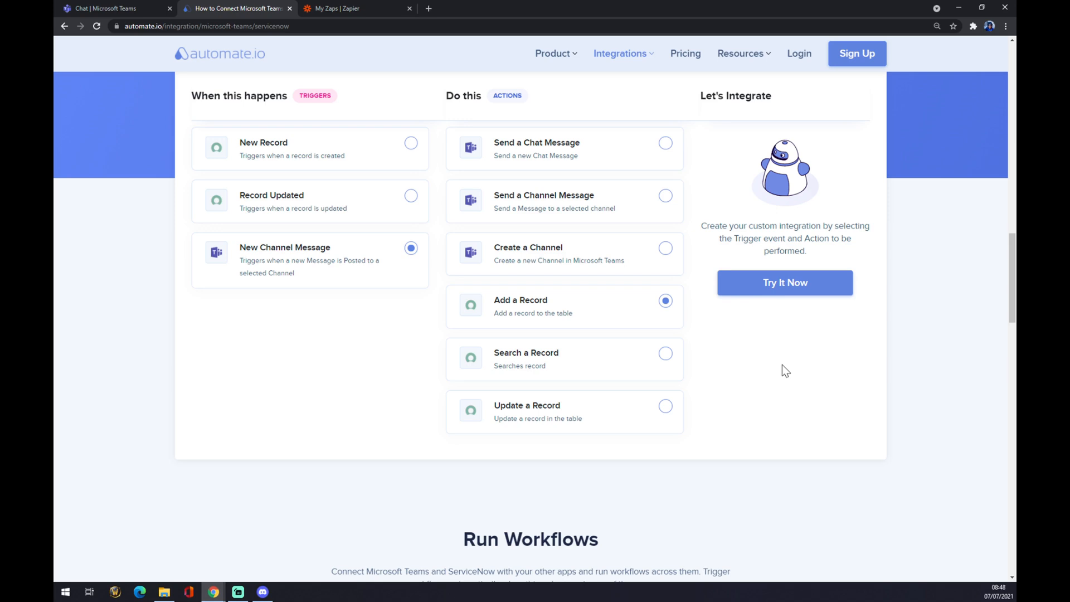
{"action": "mouse_move", "coordinate": [768, 356]}
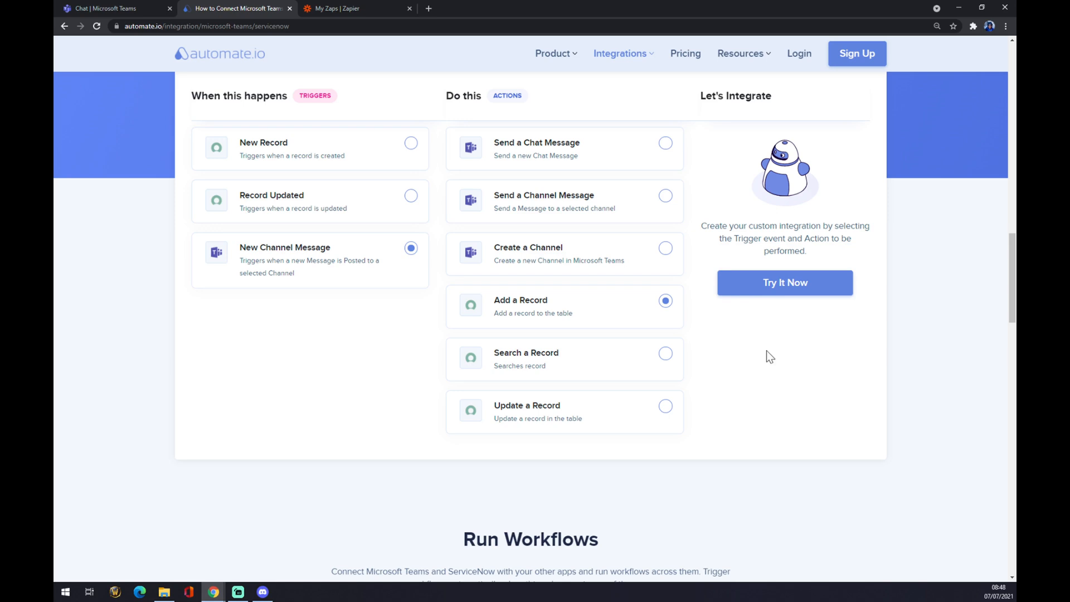
{"action": "left_click", "coordinate": [355, 8]}
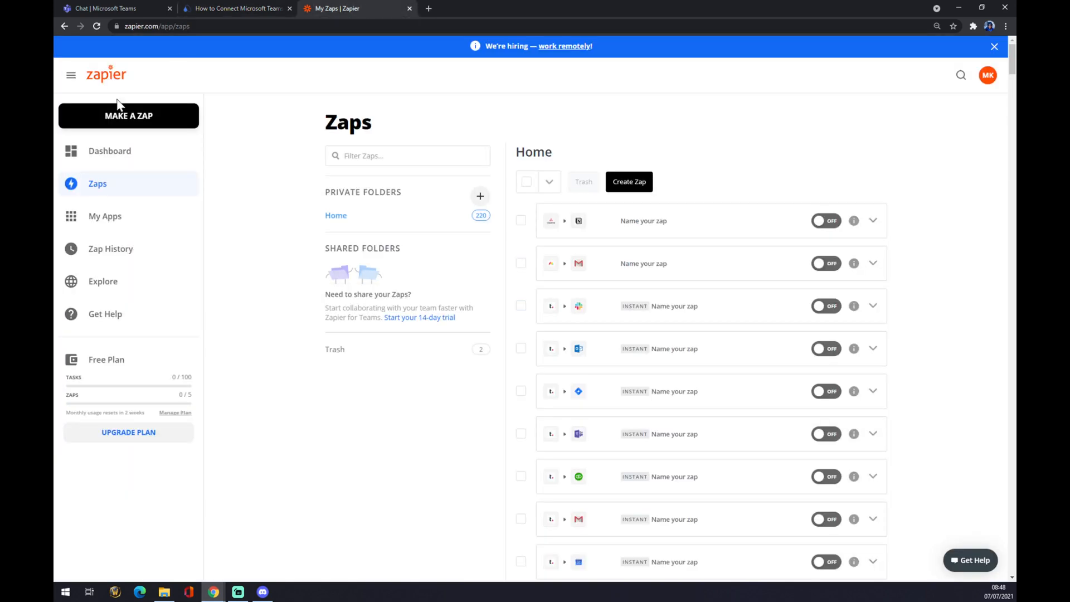
{"action": "mouse_move", "coordinate": [305, 95]}
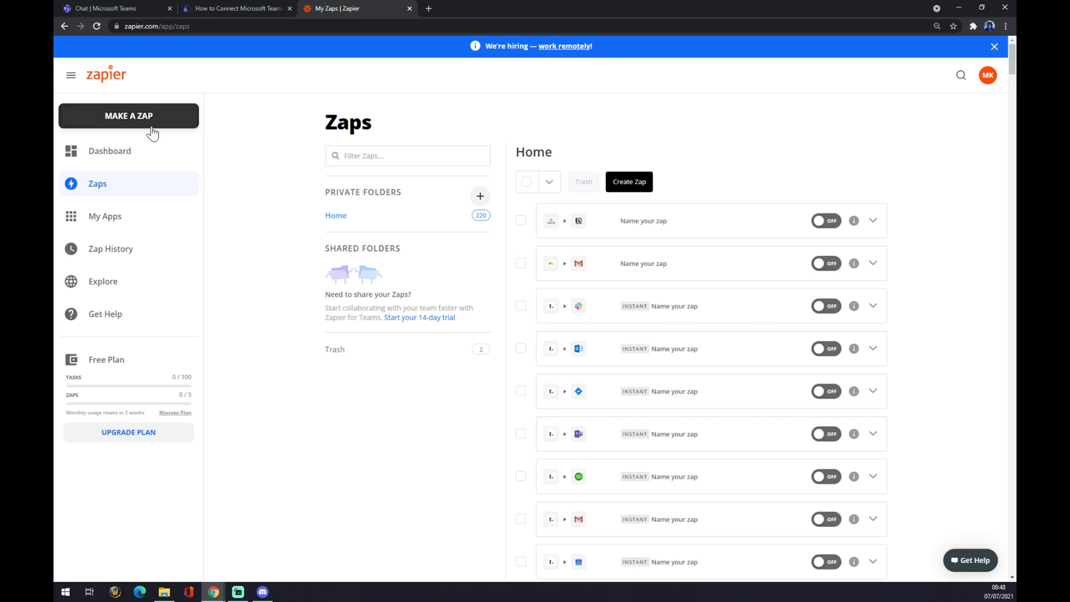
{"action": "mouse_move", "coordinate": [171, 117]}
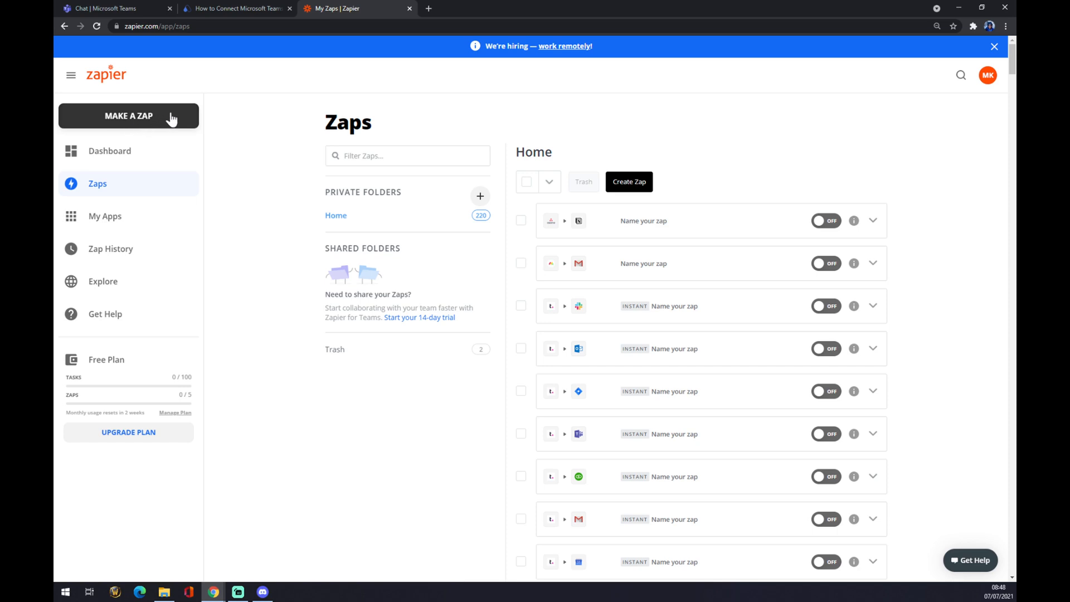
Start a new zap with MAKE A ZAP in the Zapier sidebar.
{"action": "left_click", "coordinate": [128, 115]}
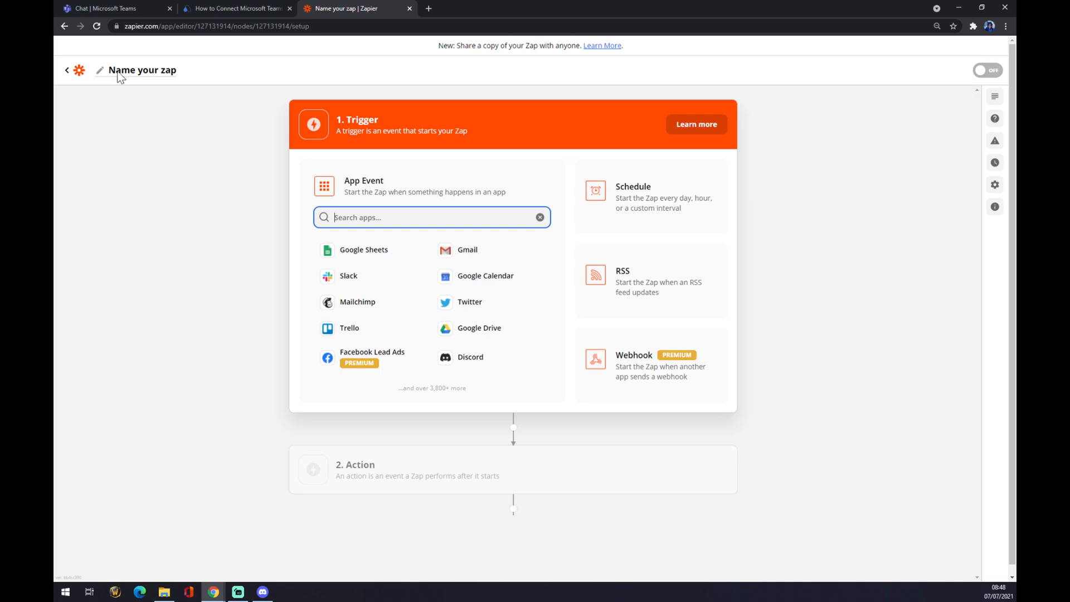
Rename the untitled zap to 'teams to servicenow'.
{"action": "left_click", "coordinate": [140, 70]}
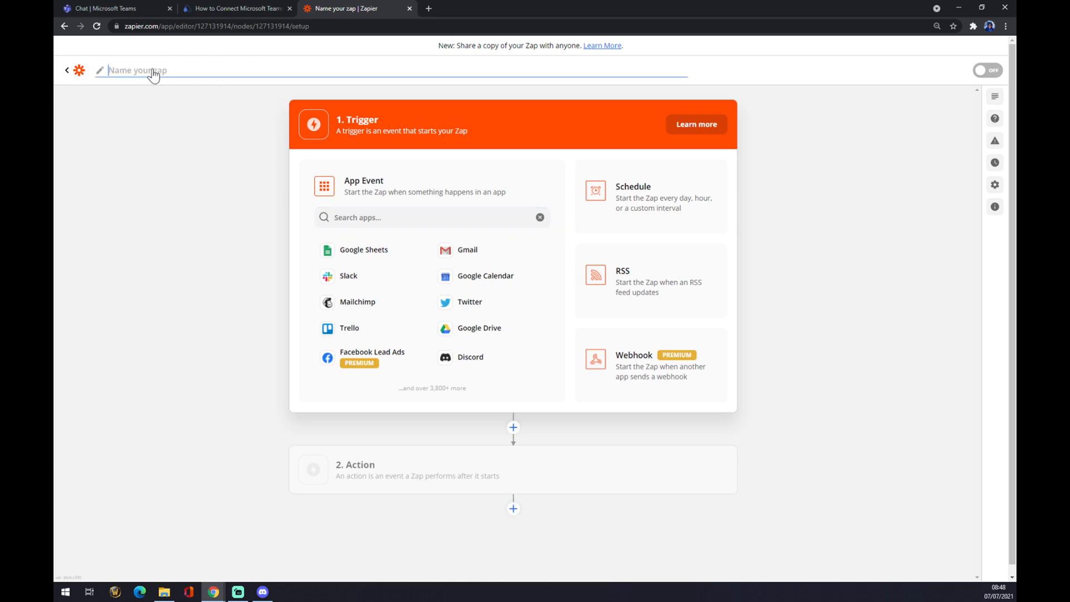
{"action": "type", "text": "teams to set"}
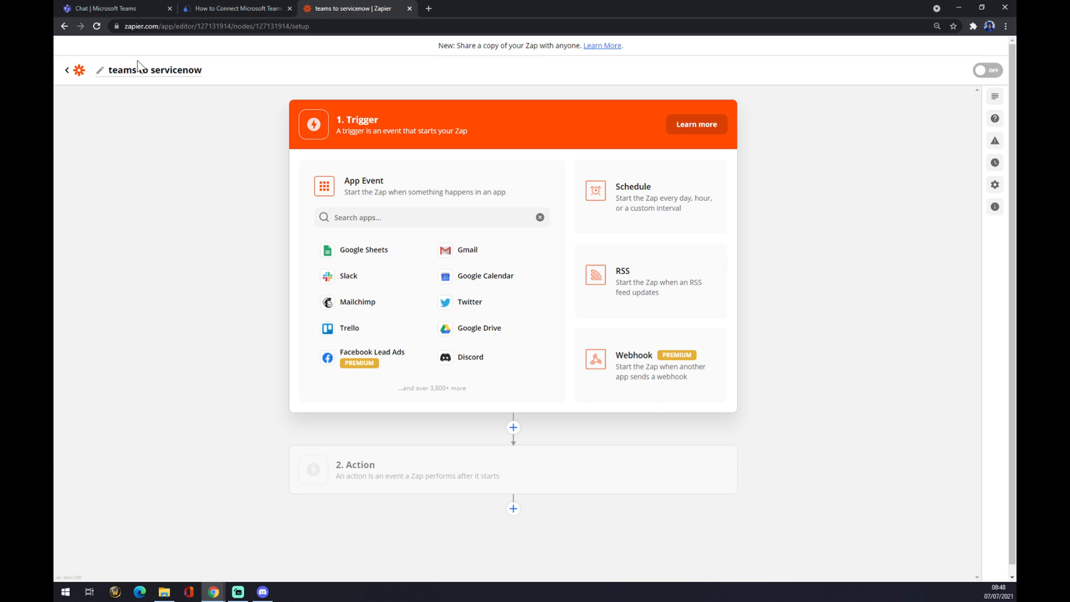
{"action": "mouse_move", "coordinate": [236, 87]}
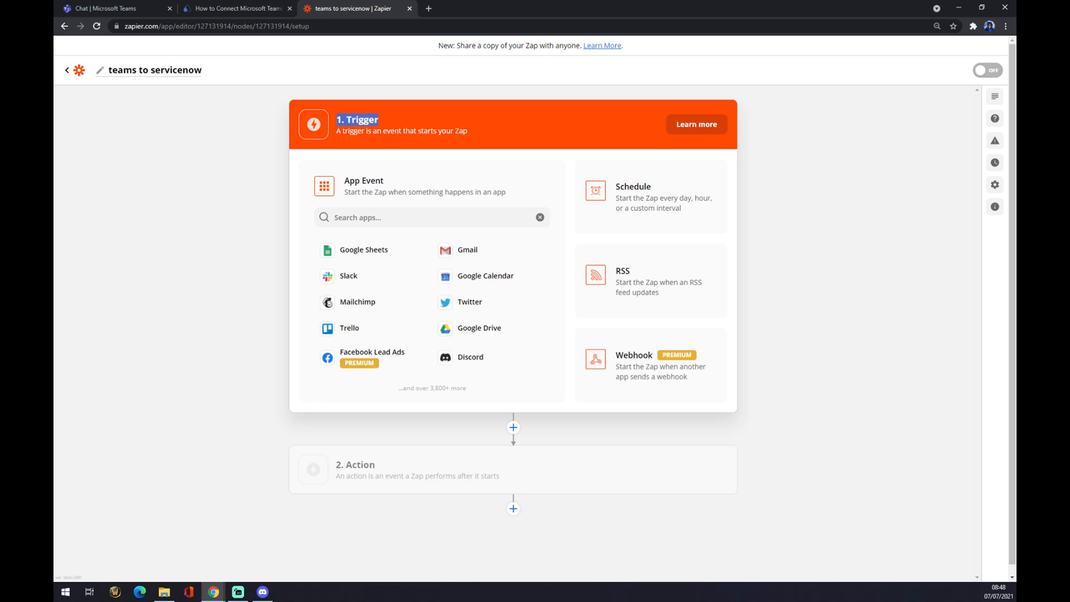
{"action": "mouse_move", "coordinate": [408, 124]}
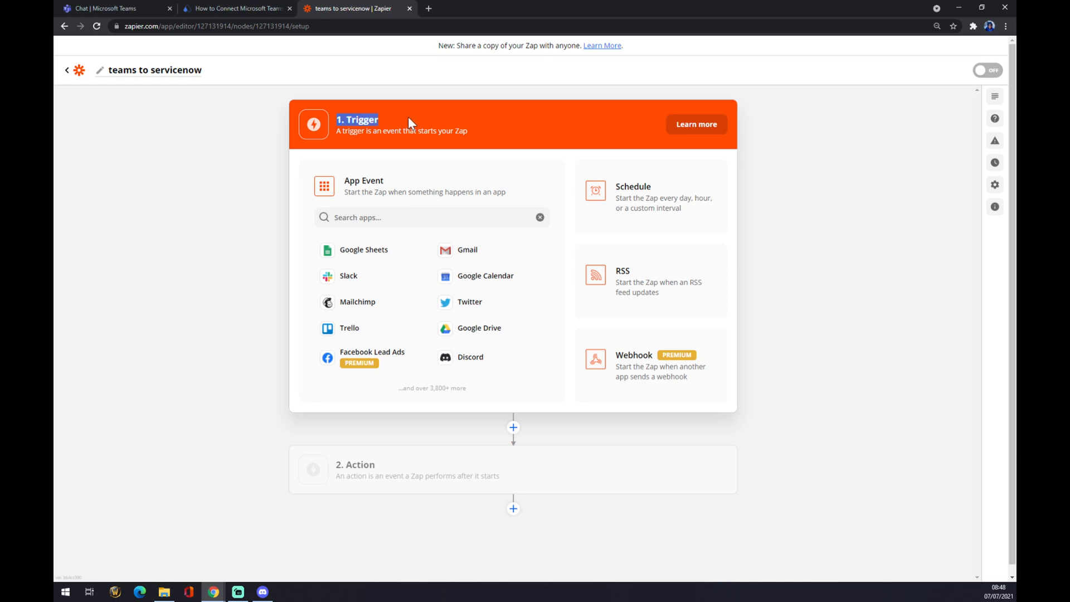
Set the trigger to Microsoft Teams with the New Chat event and continue.
{"action": "left_click", "coordinate": [431, 216]}
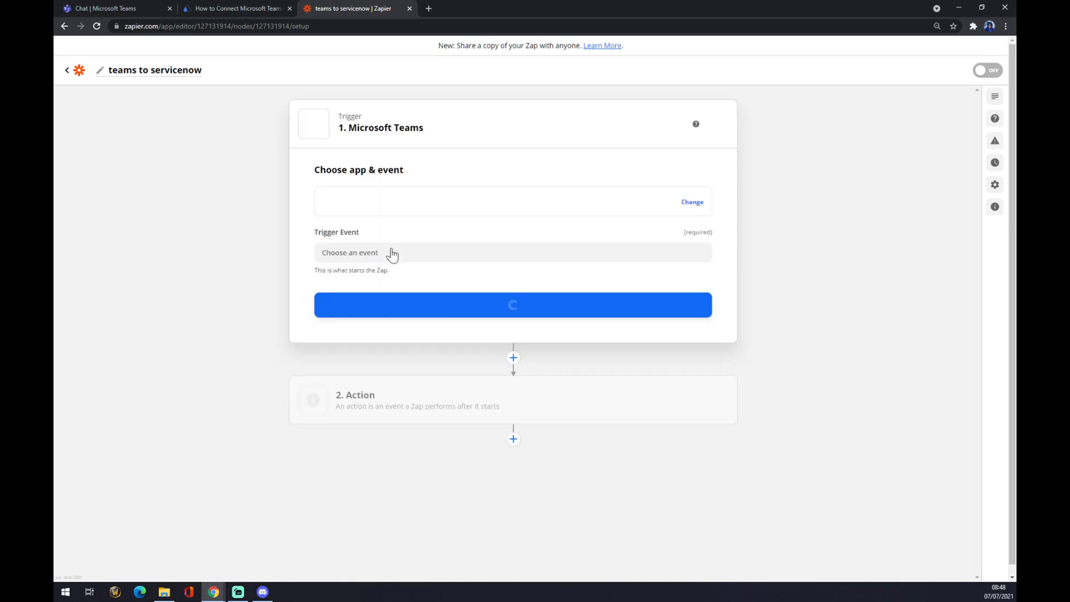
{"action": "left_click", "coordinate": [513, 252]}
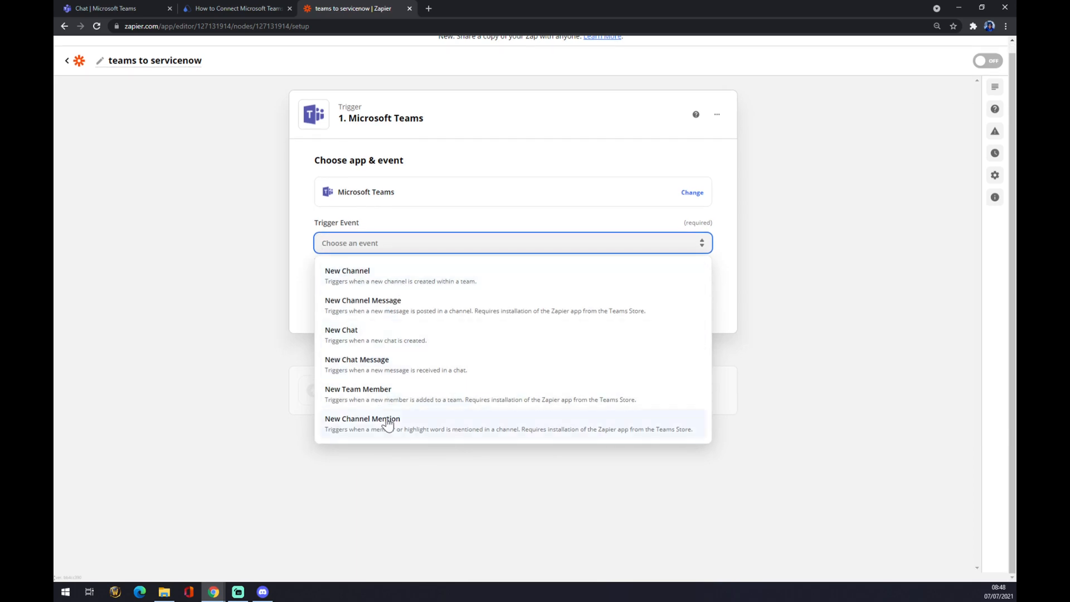
{"action": "mouse_move", "coordinate": [426, 340]}
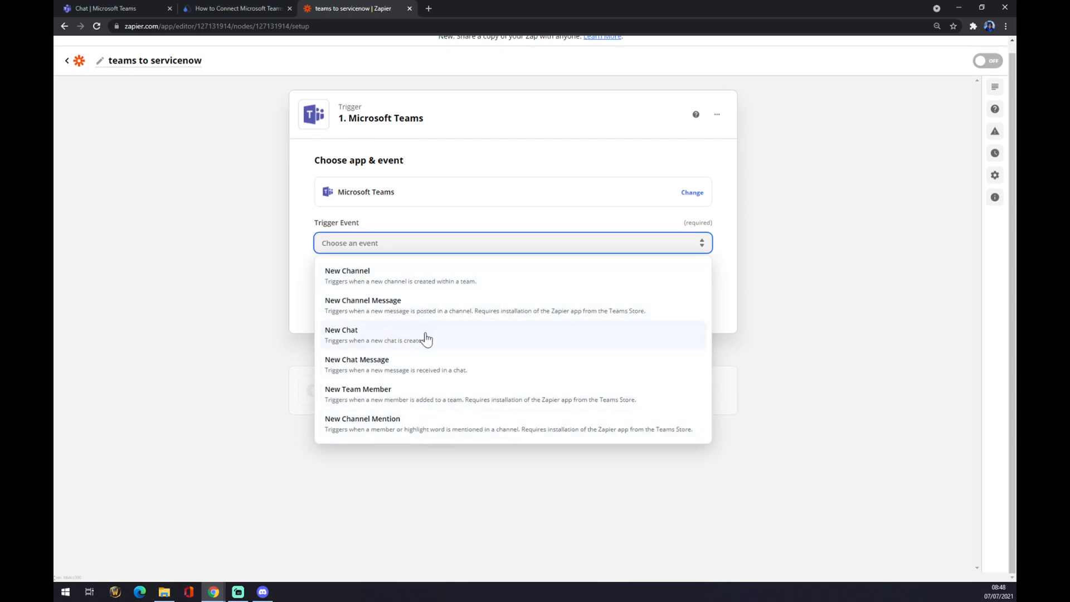
{"action": "left_click", "coordinate": [341, 334]}
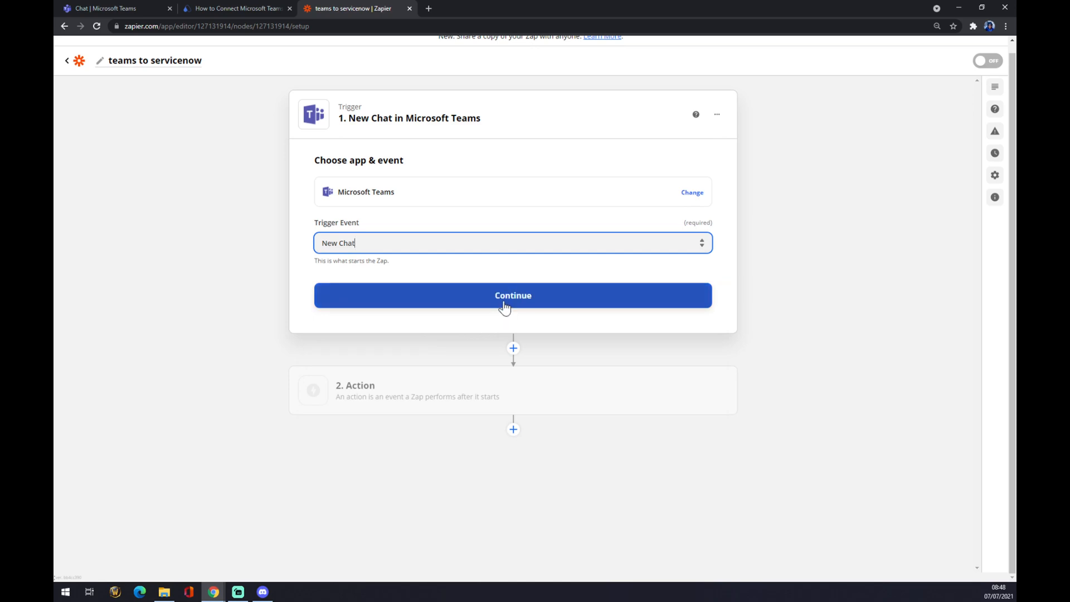
{"action": "left_click", "coordinate": [513, 295]}
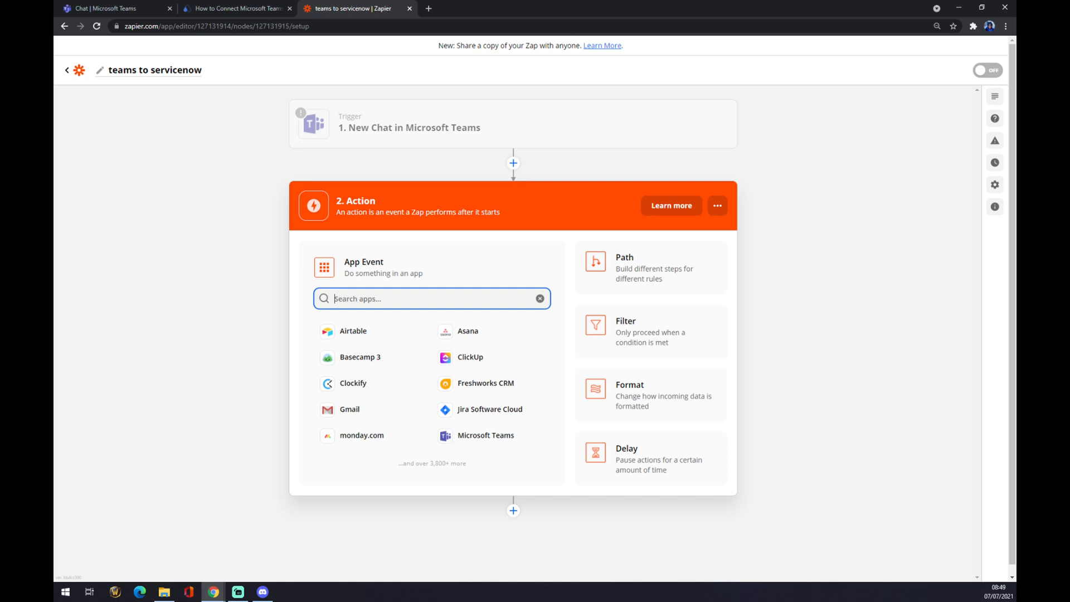
Set the action to ServiceNow with the Create Record event and continue.
{"action": "type", "text": "service"}
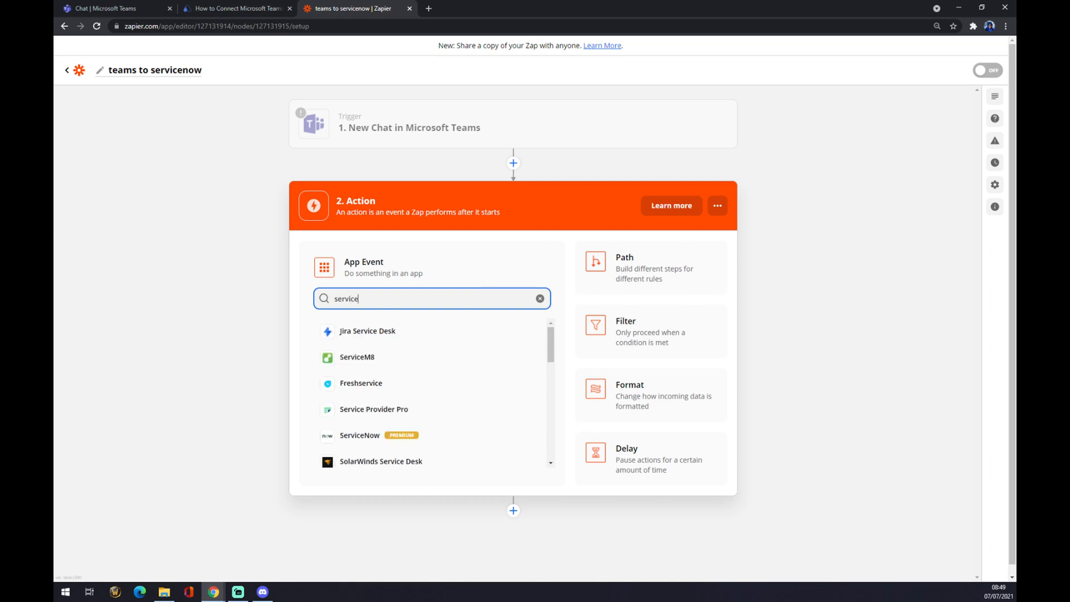
{"action": "mouse_move", "coordinate": [397, 316]}
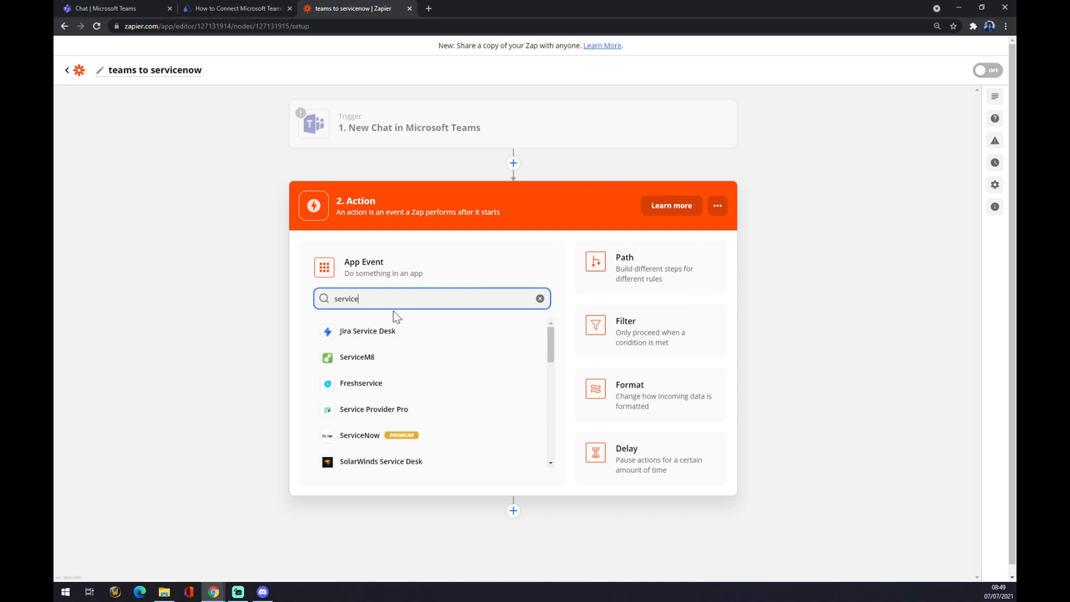
{"action": "left_click", "coordinate": [360, 434]}
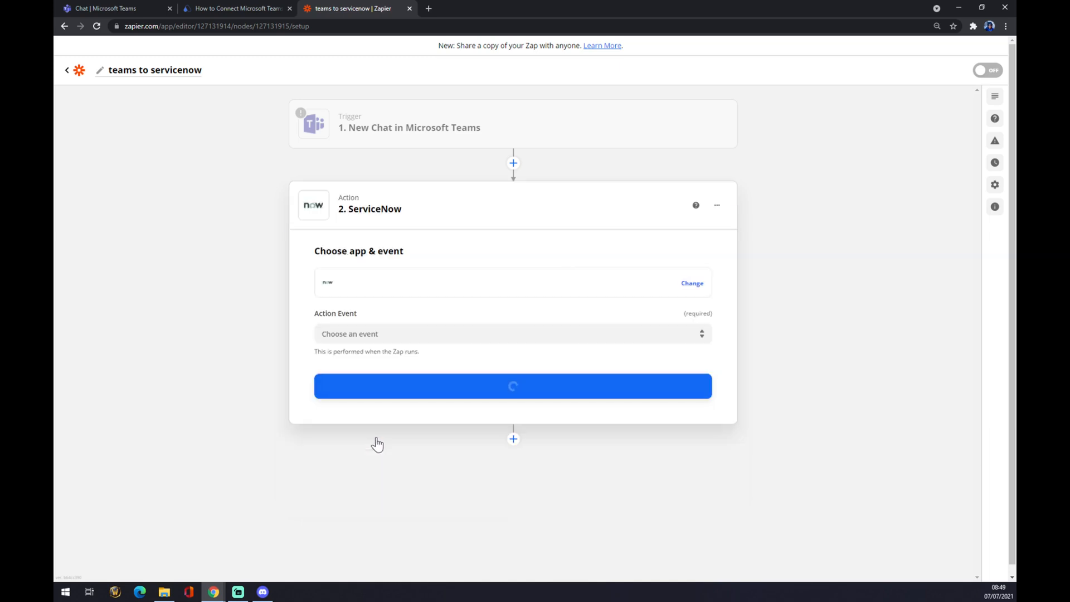
{"action": "left_click", "coordinate": [512, 334]}
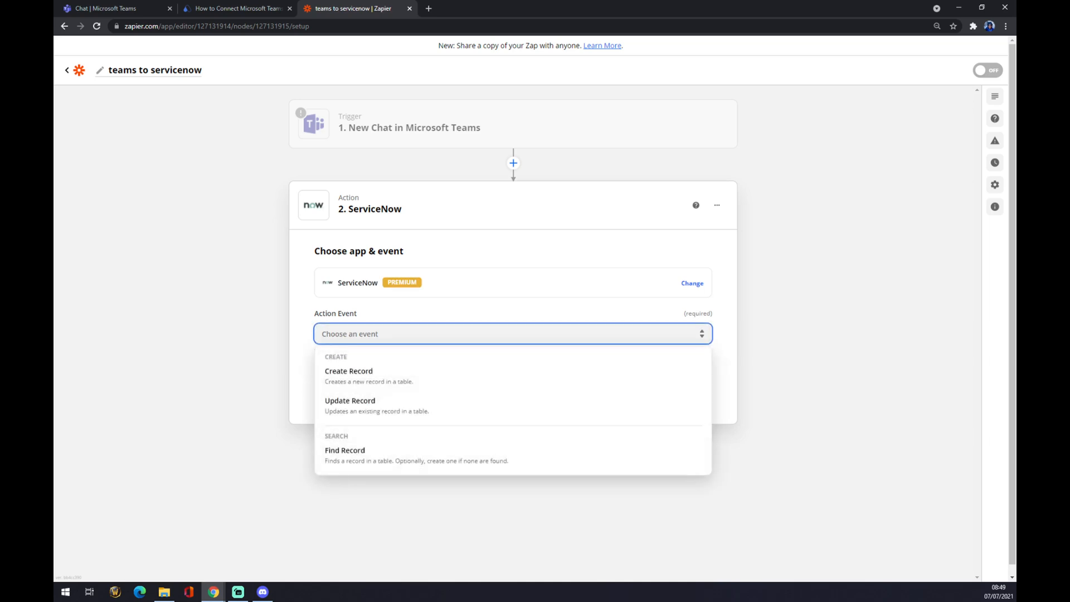
{"action": "mouse_move", "coordinate": [372, 375]}
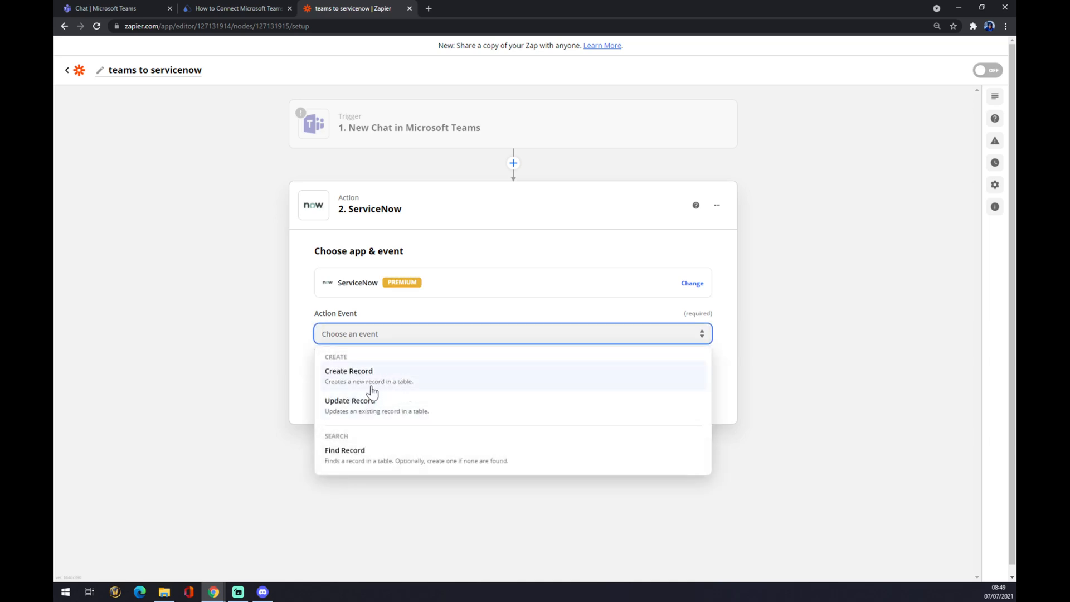
{"action": "left_click", "coordinate": [349, 375]}
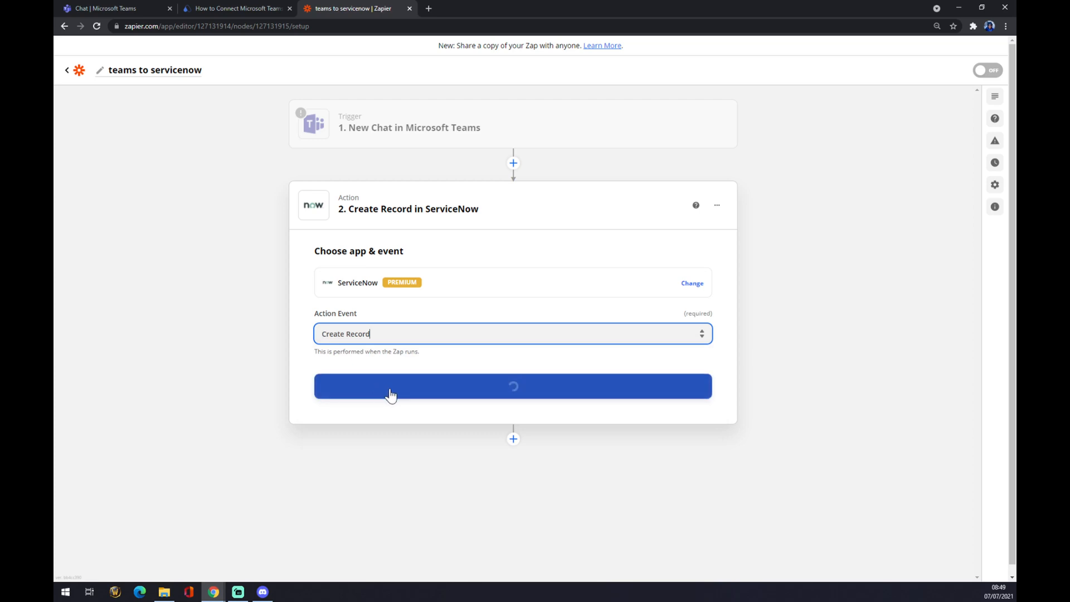
{"action": "left_click", "coordinate": [513, 386]}
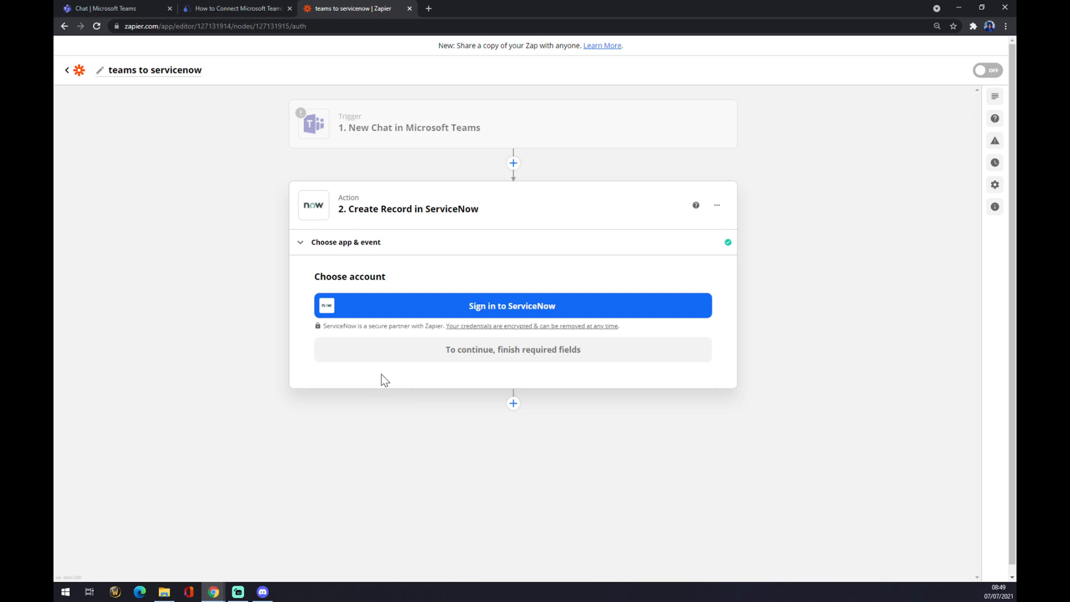
{"action": "mouse_move", "coordinate": [393, 322]}
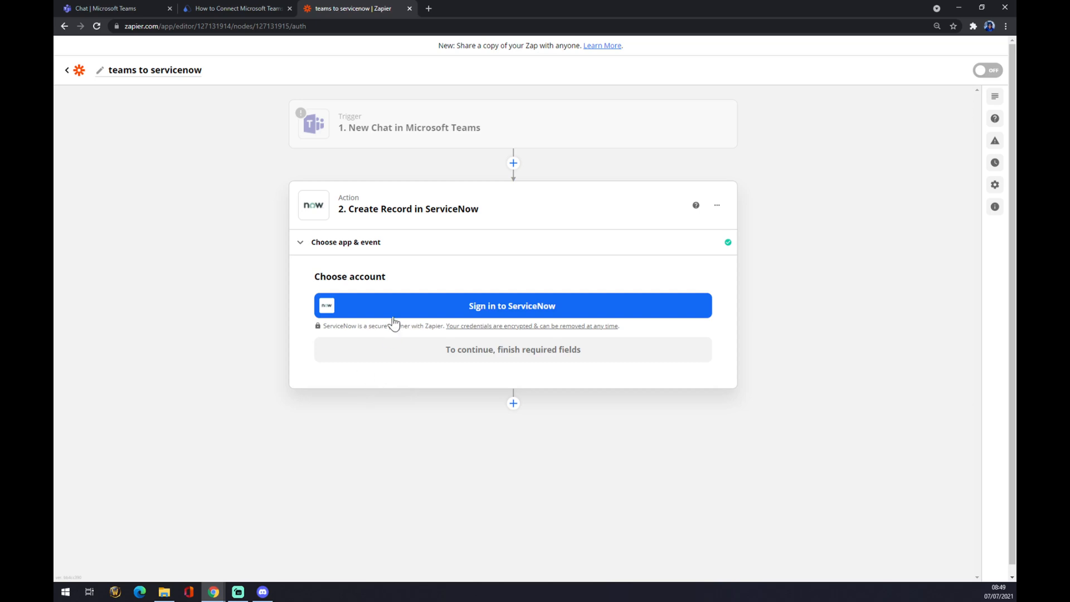
{"action": "mouse_move", "coordinate": [258, 311]}
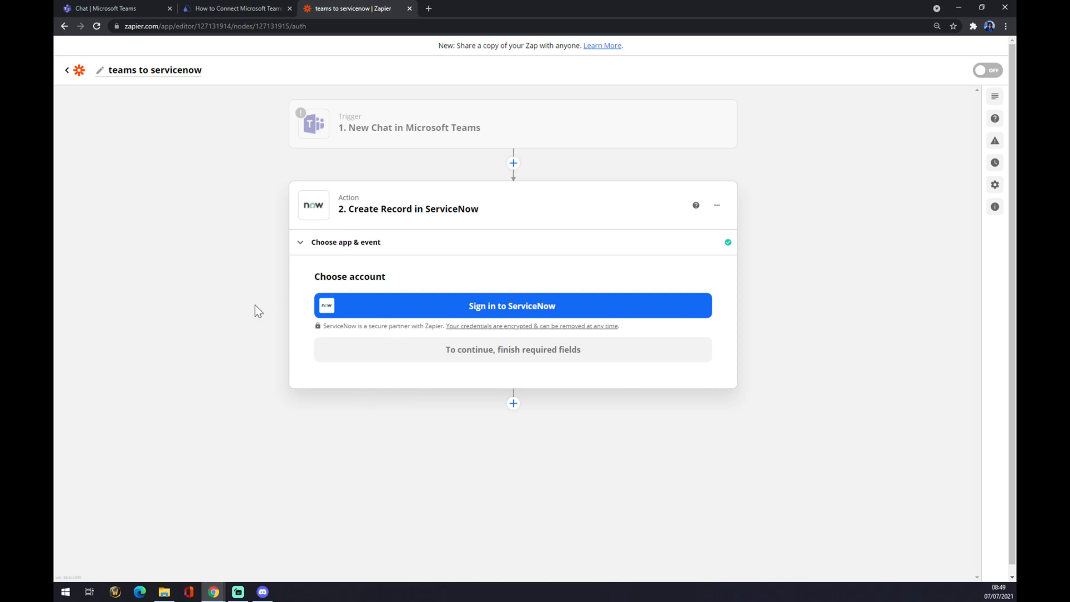